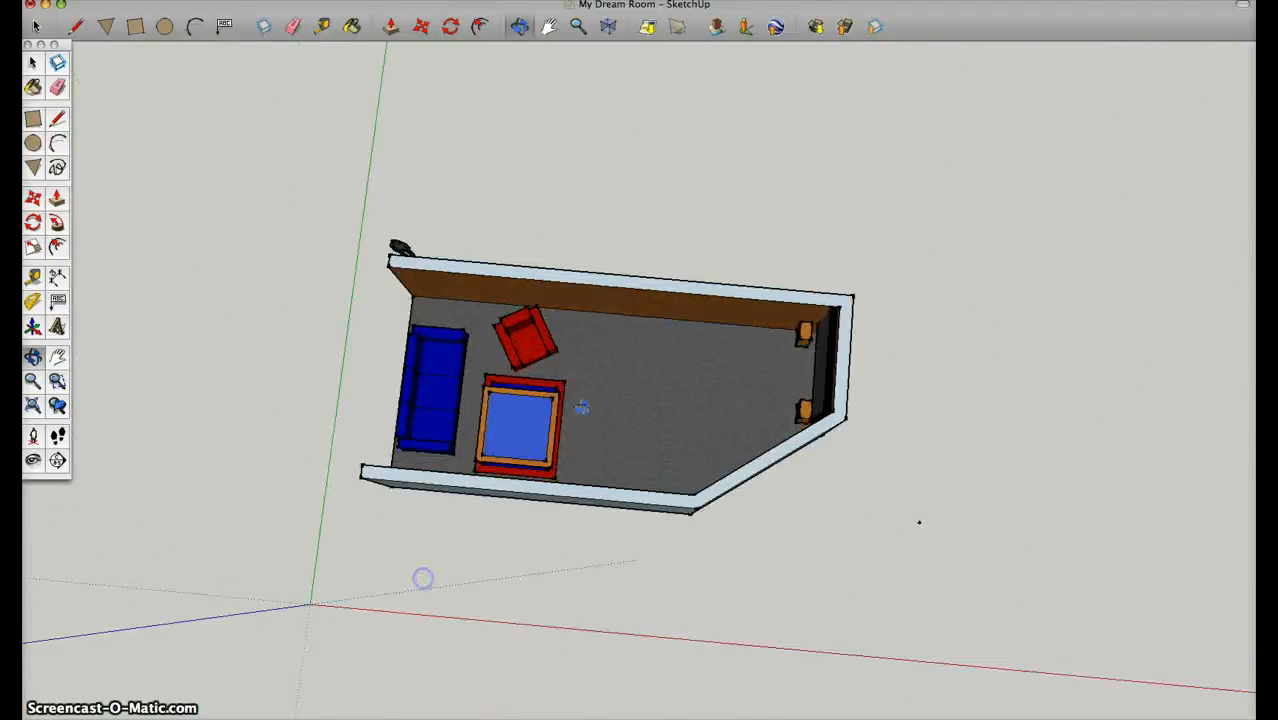
- Orbit the room model to view the couch, chair, table and TV from another angle
{"action": "left_click_drag", "start_coordinate": [584, 408], "coordinate": [830, 340]}
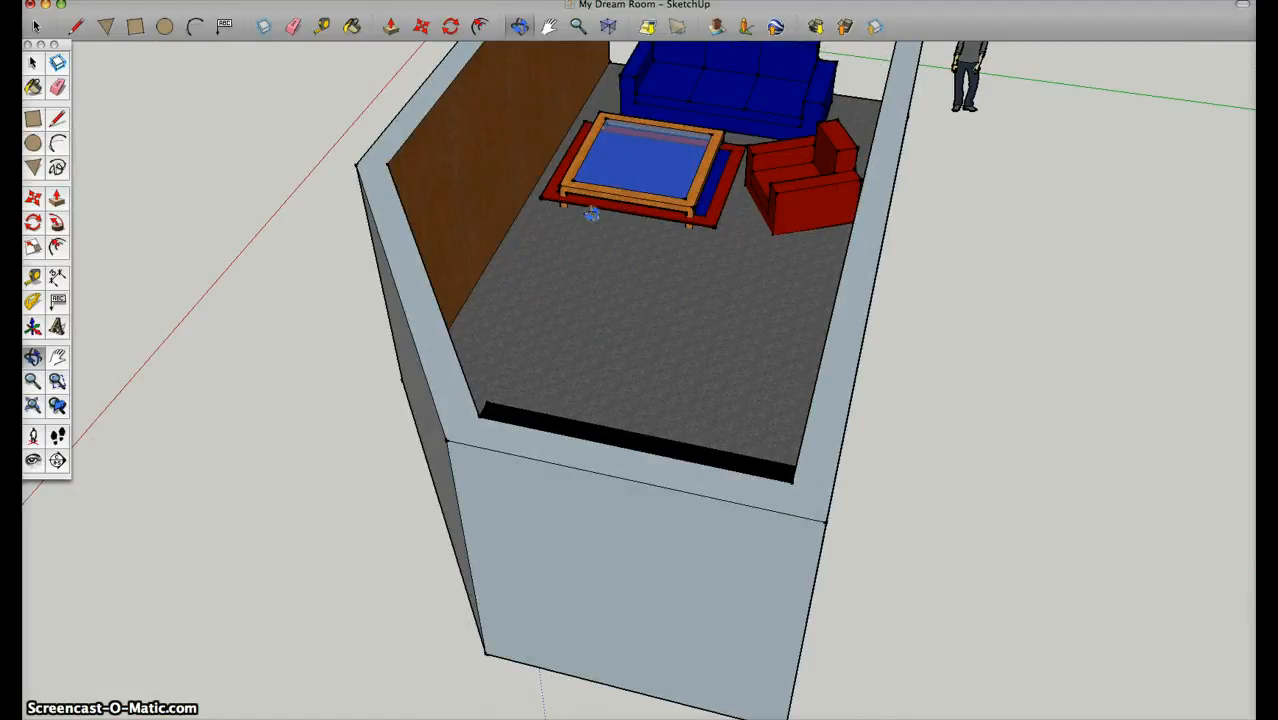
{"action": "mouse_move", "coordinate": [796, 224]}
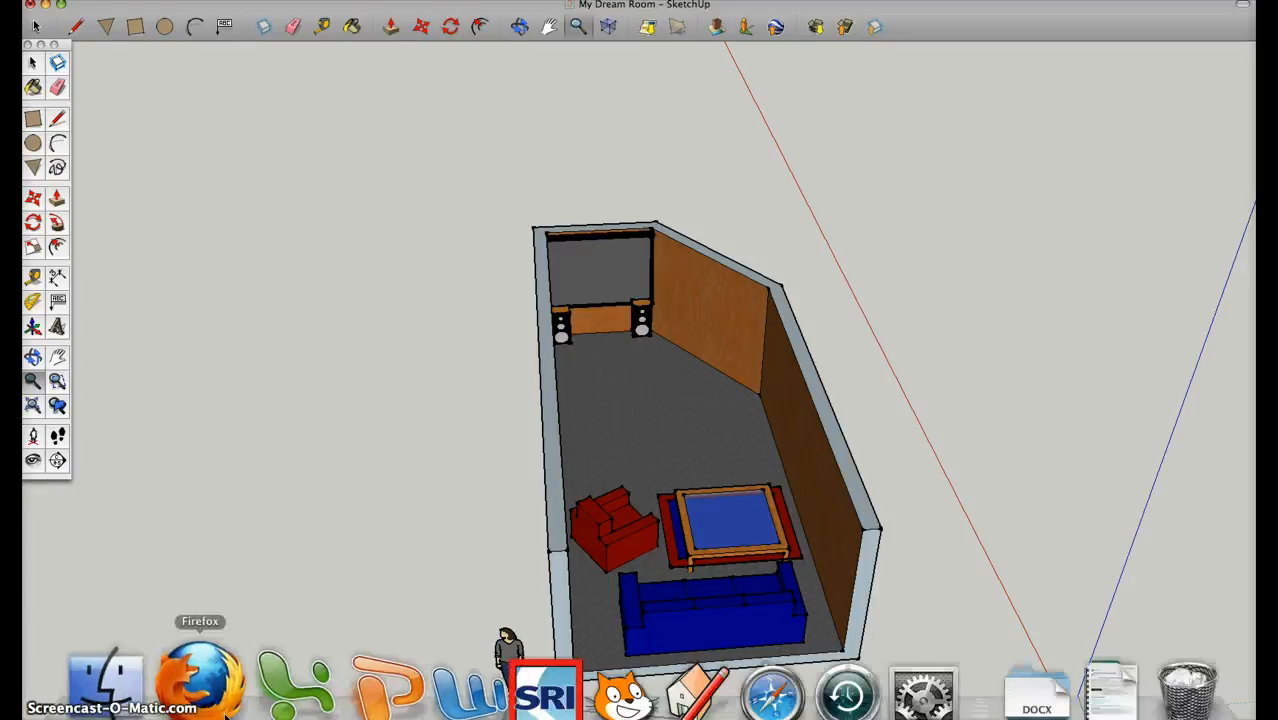
- Switch to the Firefox window showing the Making a Room assignment page
{"action": "left_click", "coordinate": [200, 680]}
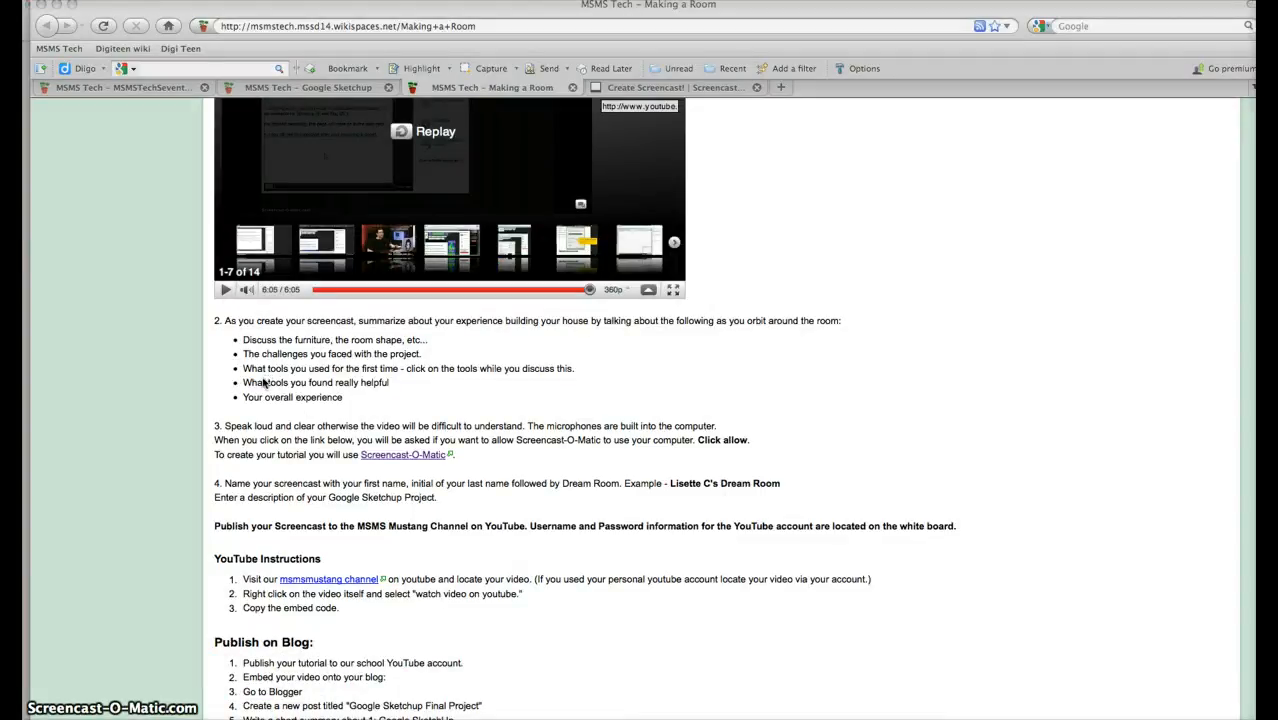
{"action": "mouse_move", "coordinate": [356, 396]}
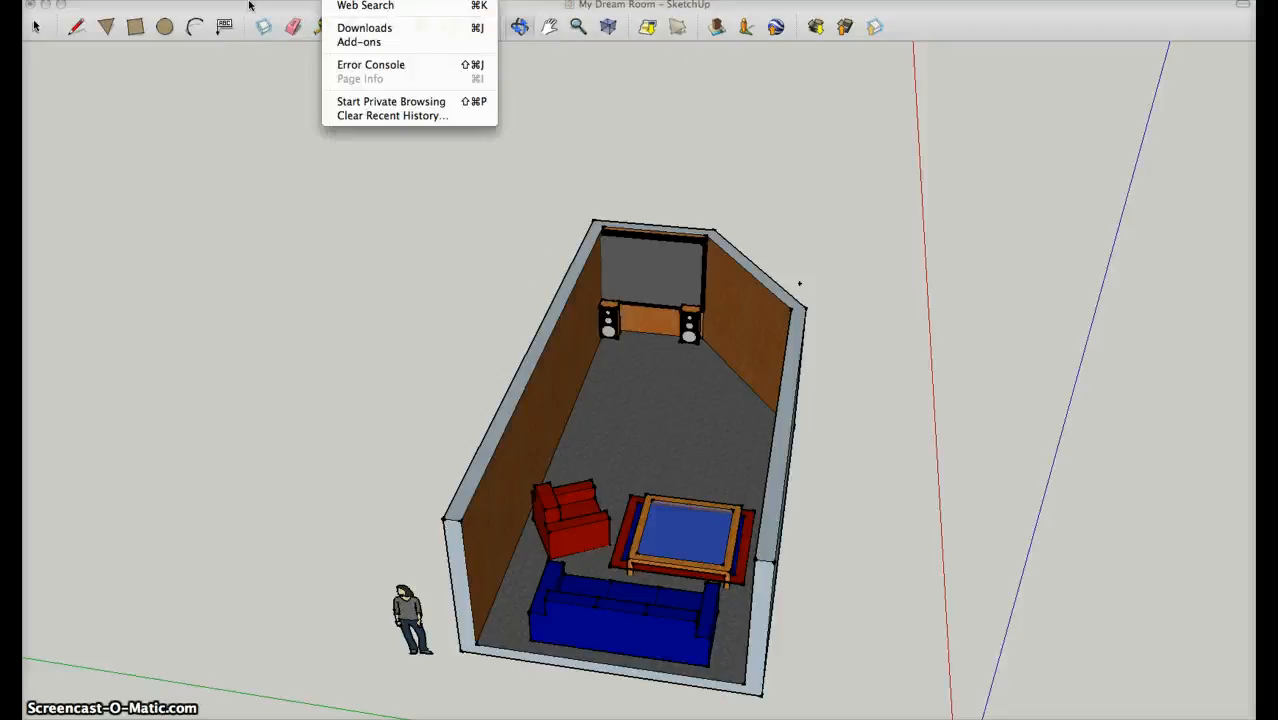
{"action": "left_click", "coordinate": [210, 4]}
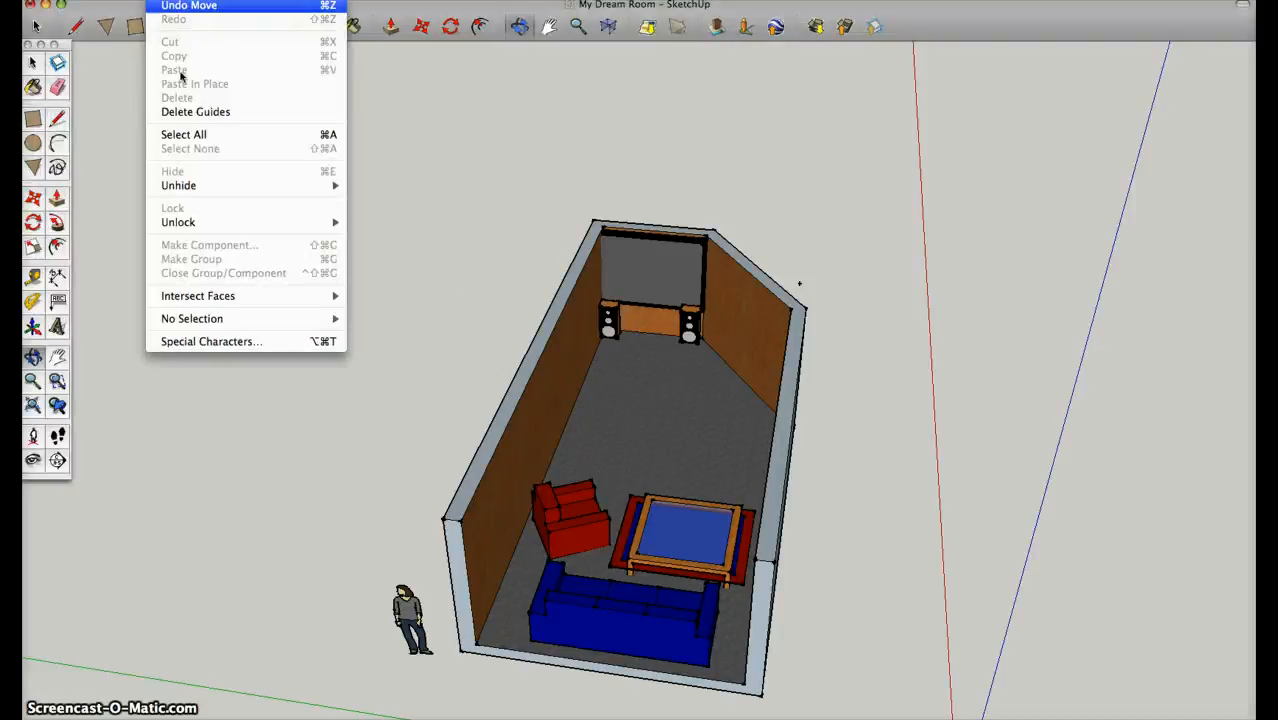
{"action": "left_click", "coordinate": [230, 6]}
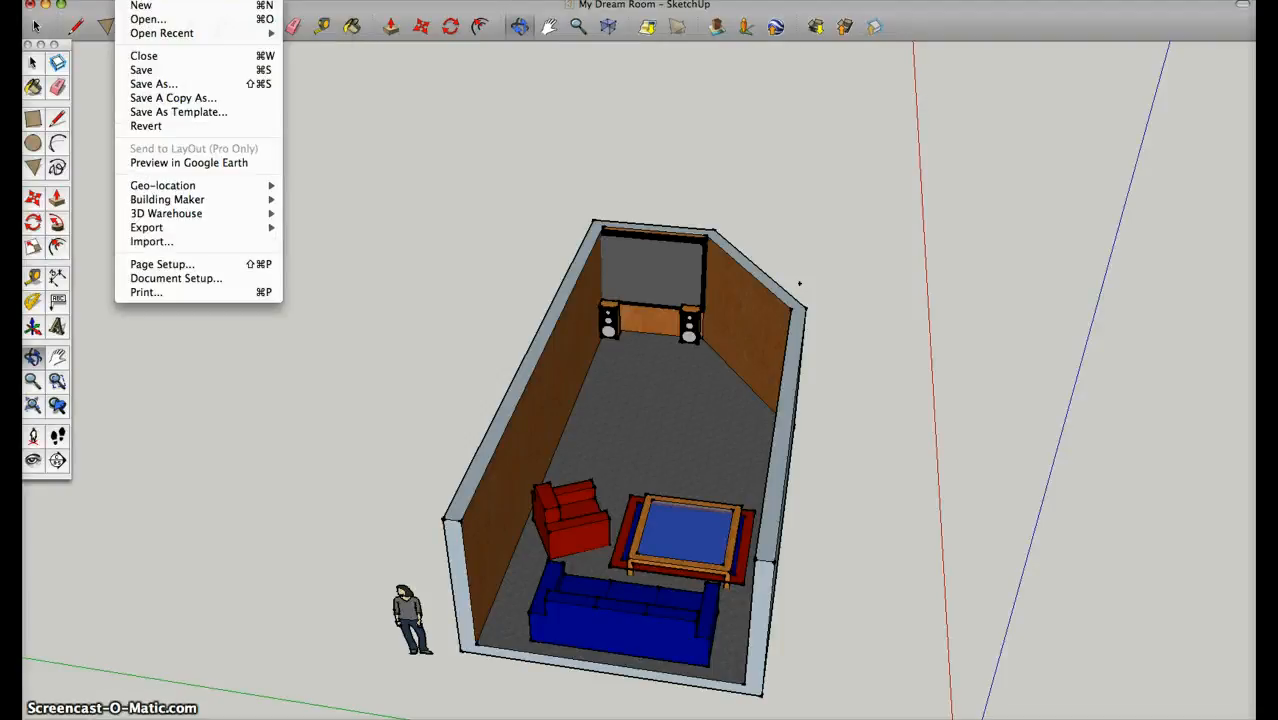
{"action": "left_click", "coordinate": [240, 4]}
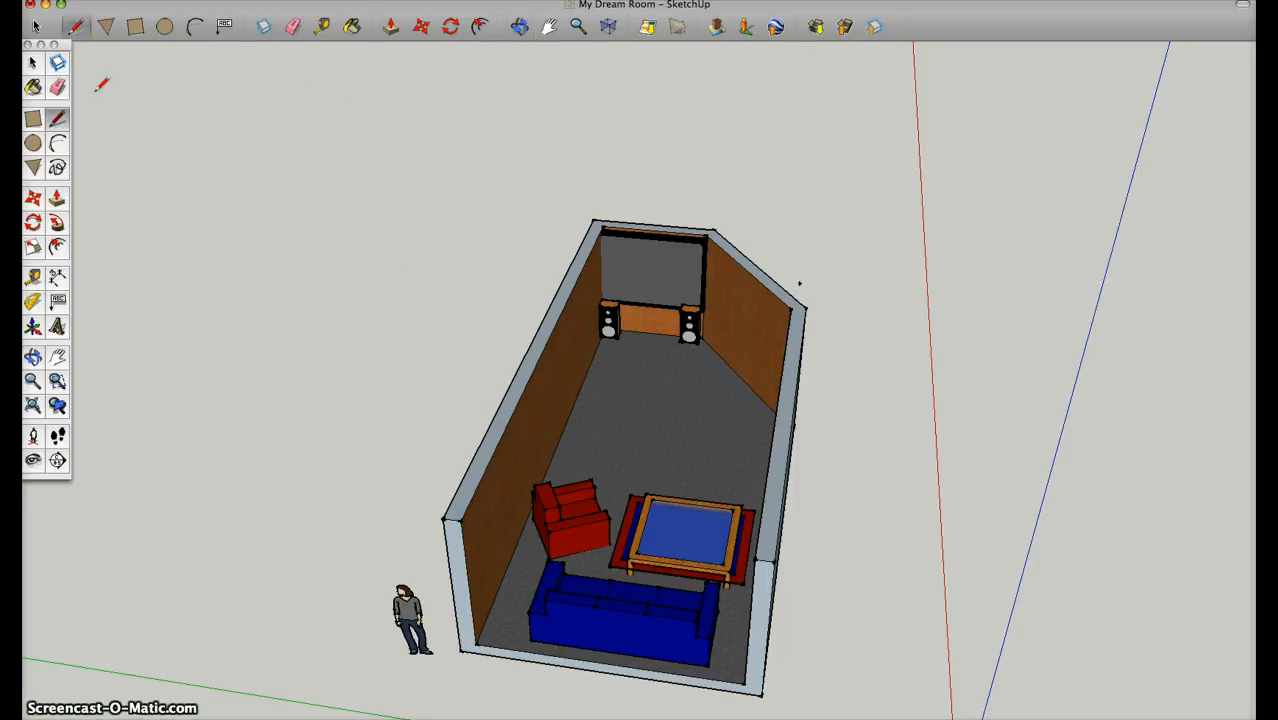
{"action": "mouse_move", "coordinate": [300, 272]}
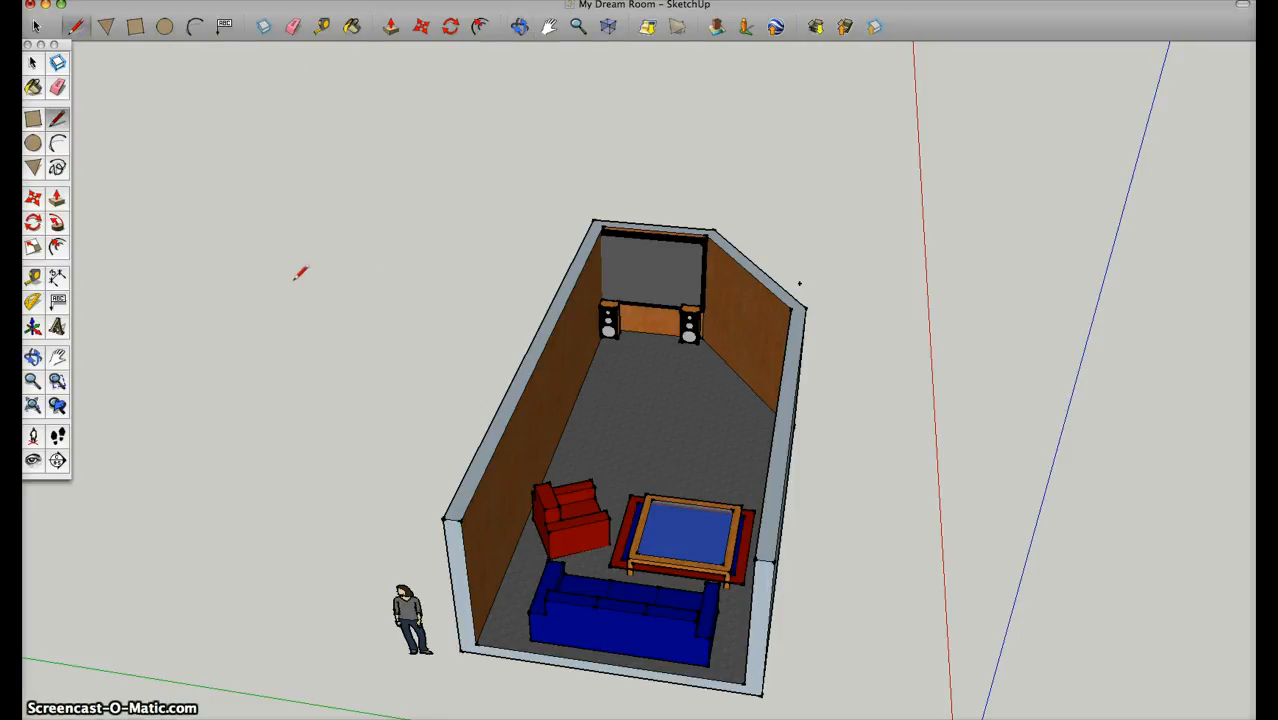
{"action": "mouse_move", "coordinate": [636, 378]}
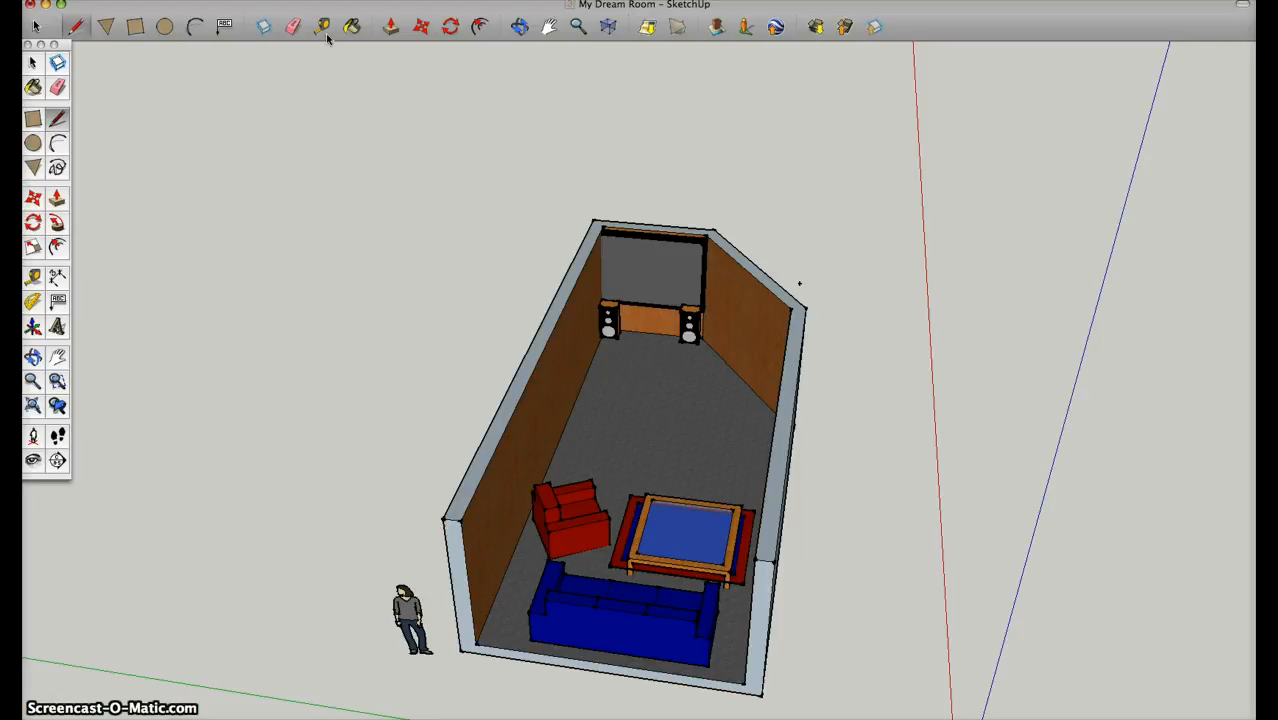
{"action": "mouse_move", "coordinate": [322, 26]}
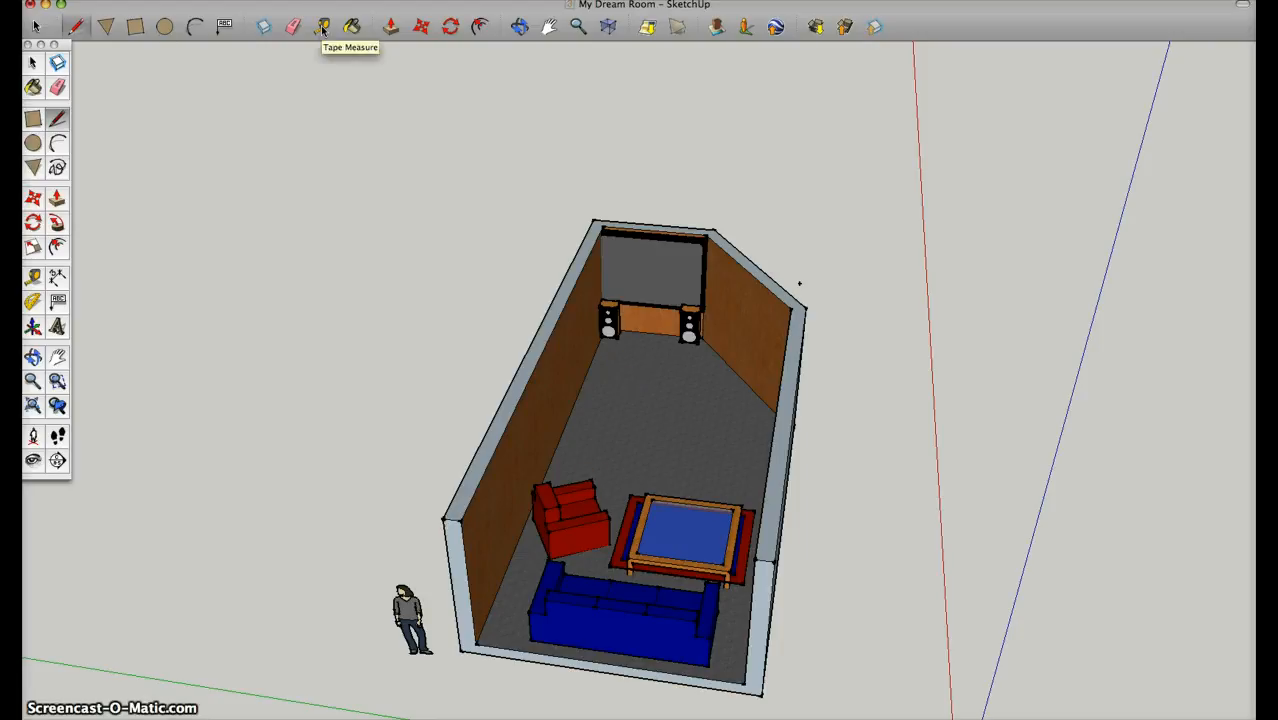
- Choose a tool from the toolbar to grab the person figure by the front wall
{"action": "left_click", "coordinate": [322, 26]}
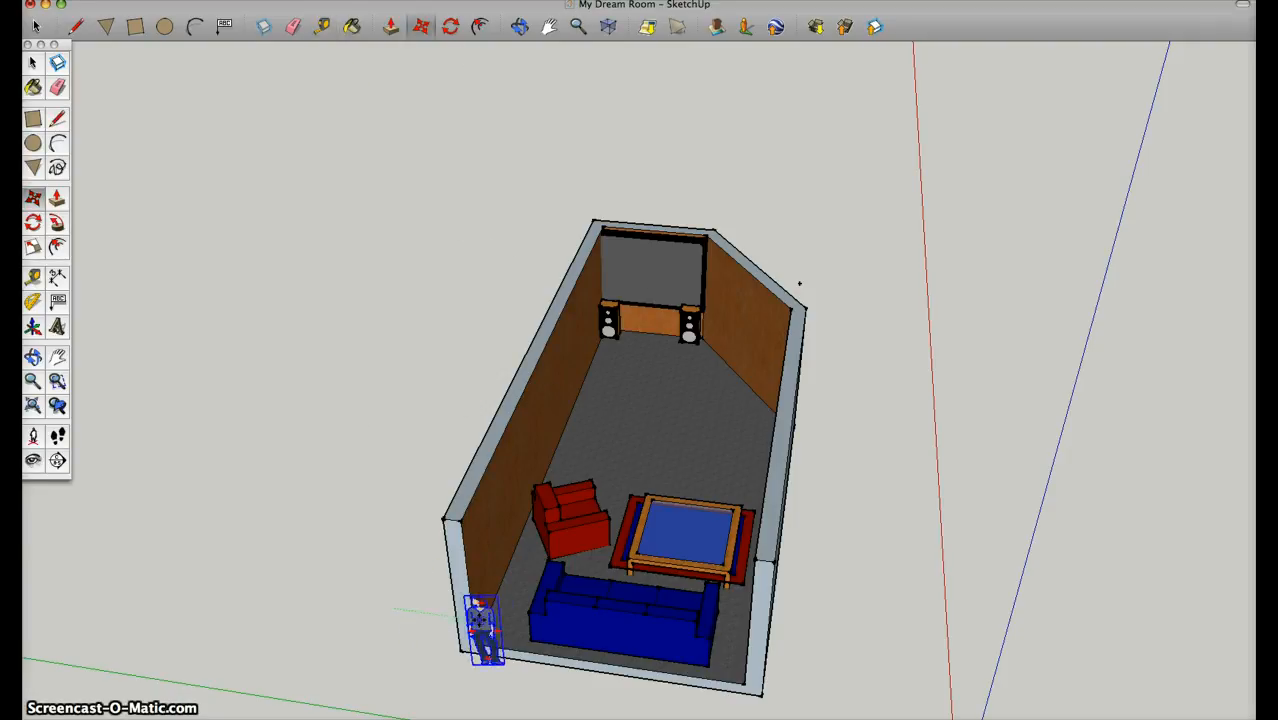
- Nudge the person figure, then orbit the room from the side and above, ending facing the TV and speakers
{"action": "left_click_drag", "start_coordinate": [484, 624], "coordinate": [504, 576]}
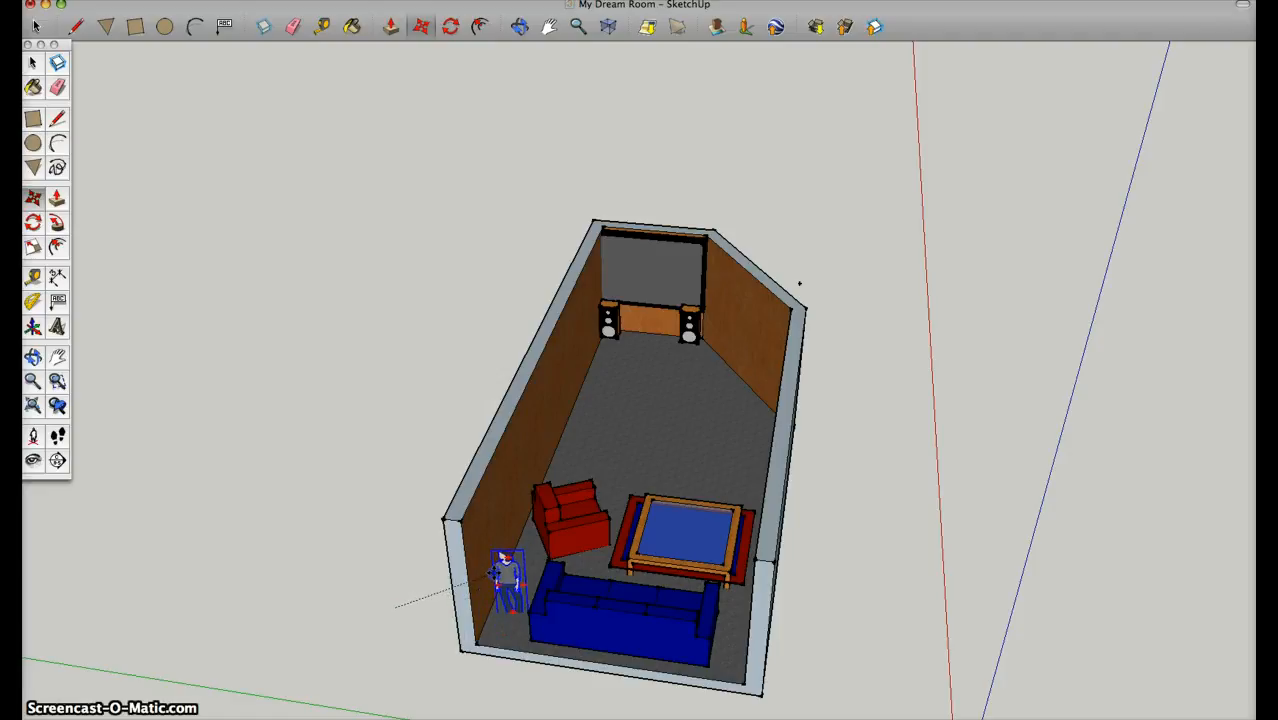
{"action": "left_click_drag", "start_coordinate": [504, 576], "coordinate": [410, 616]}
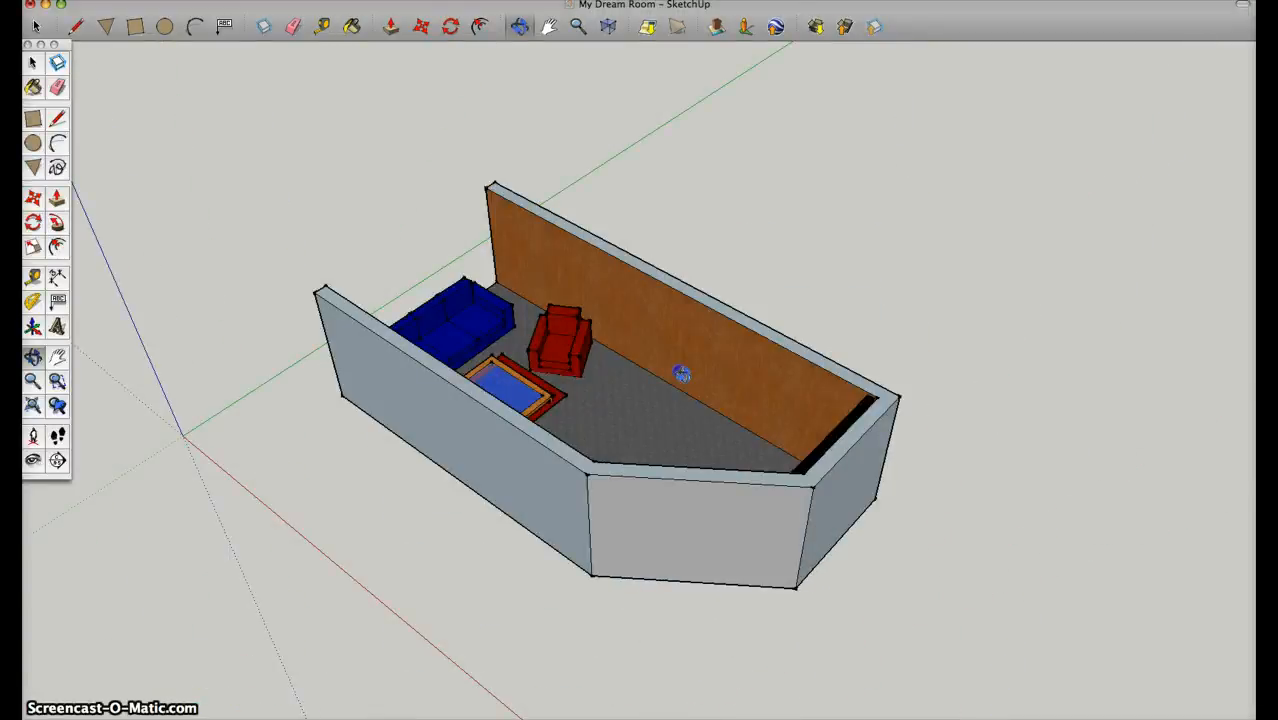
{"action": "left_click_drag", "start_coordinate": [680, 374], "coordinate": [876, 468]}
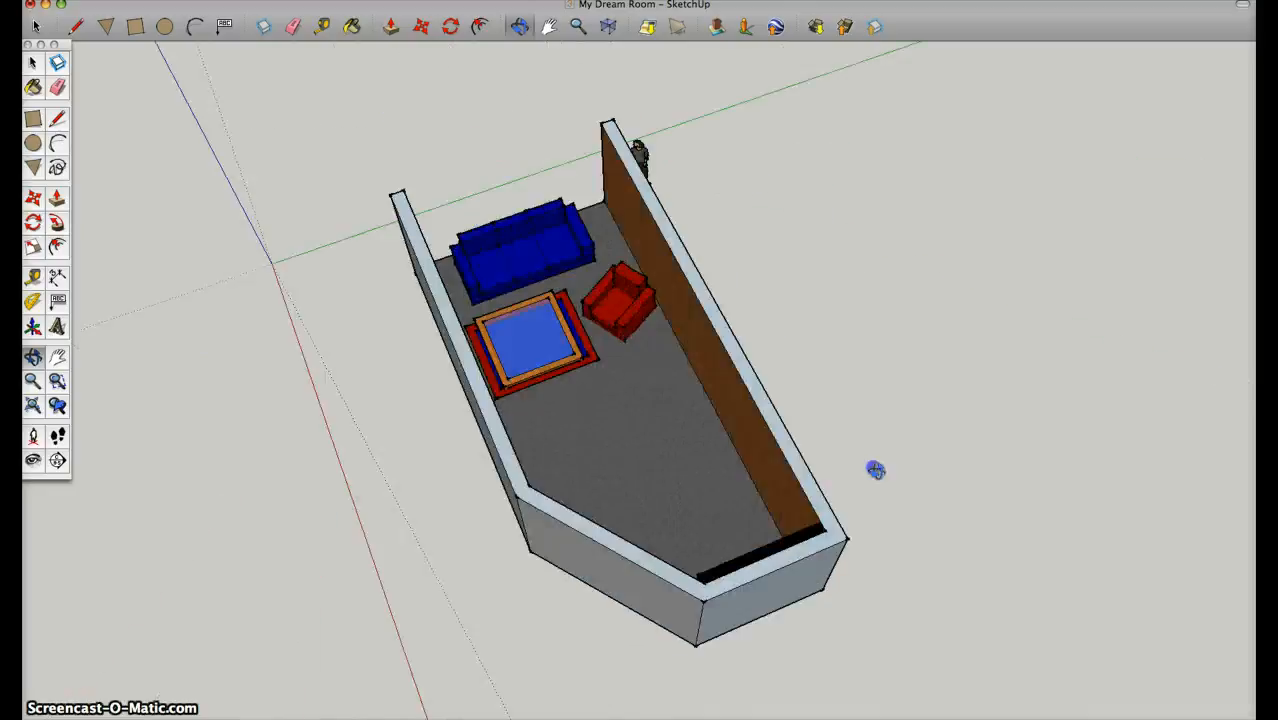
{"action": "left_click_drag", "start_coordinate": [876, 470], "coordinate": [972, 398]}
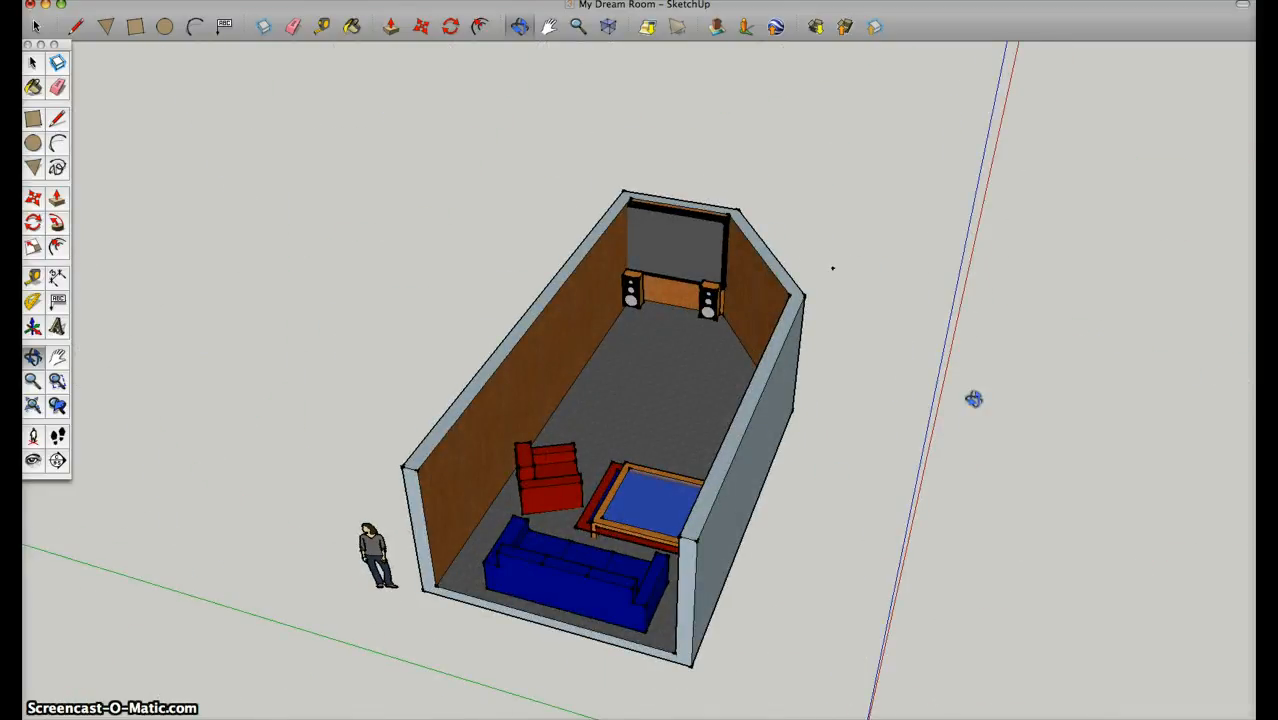